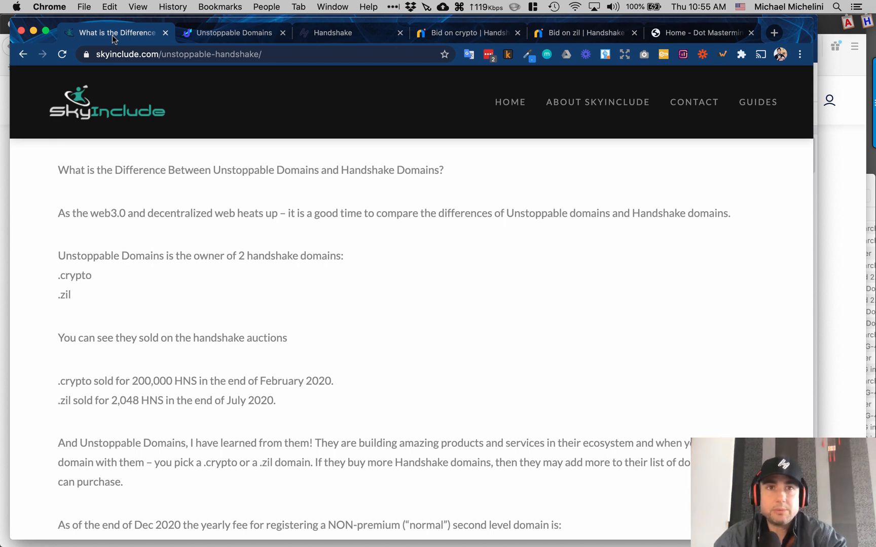
mouse_move(216, 31)
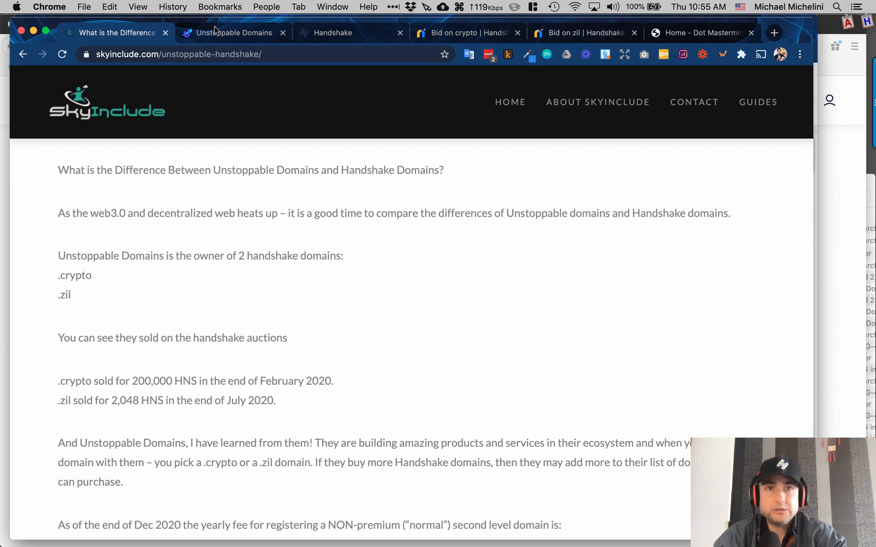
Switch to Unstoppable Domains and scroll through its wallets, features and FAQ sections.
left_click(235, 32)
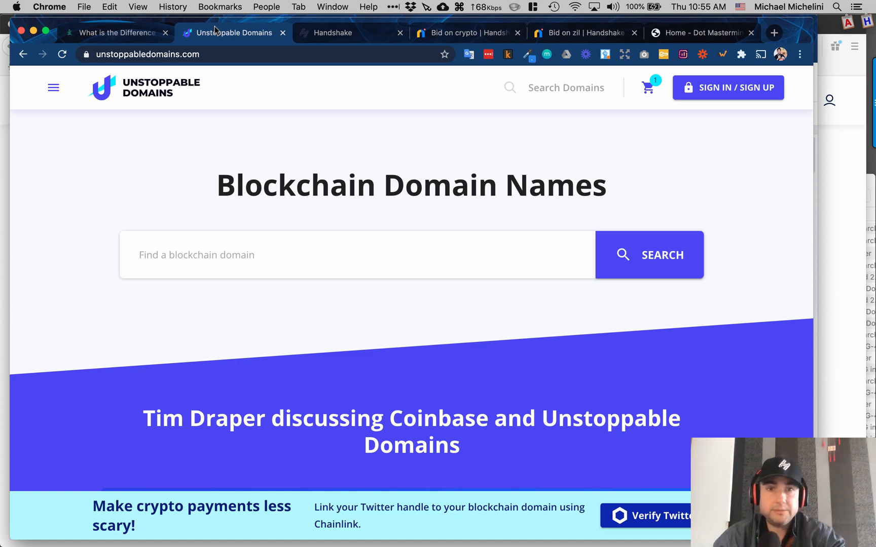
scroll("down", 3)
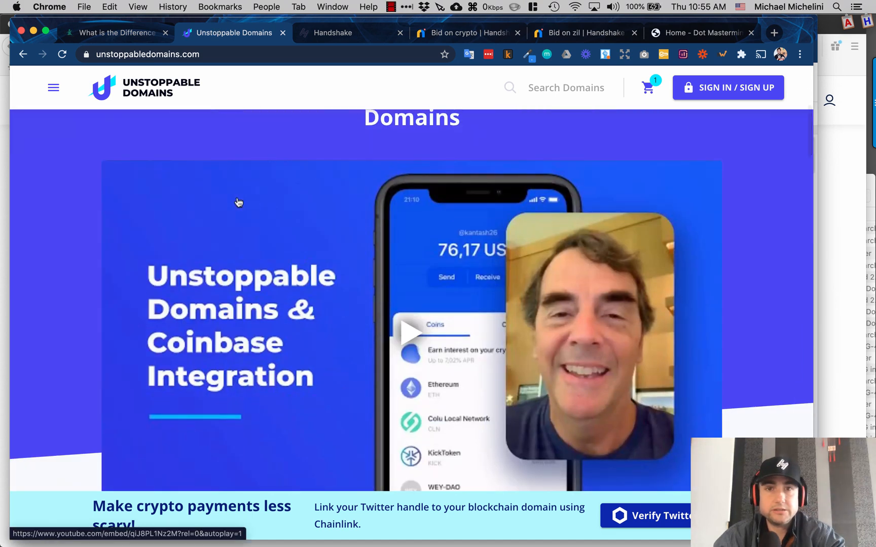
mouse_move(87, 273)
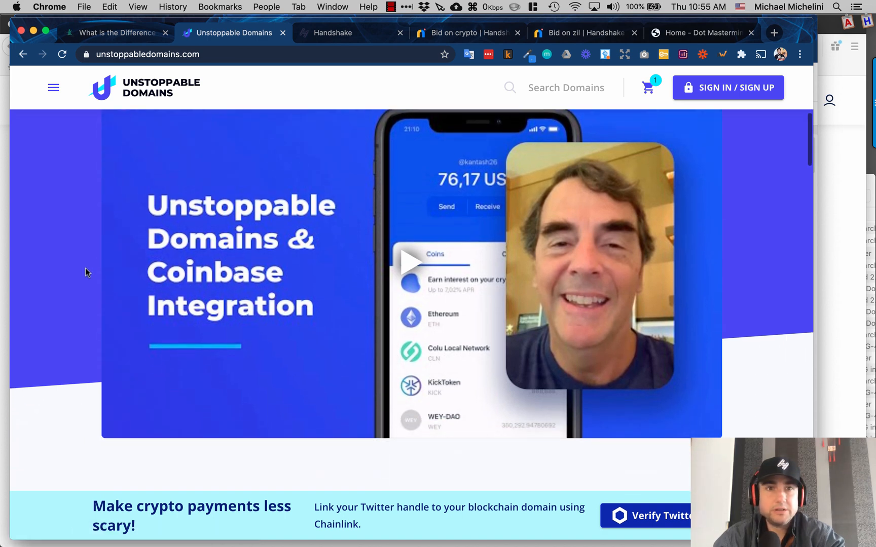
scroll("down", 3)
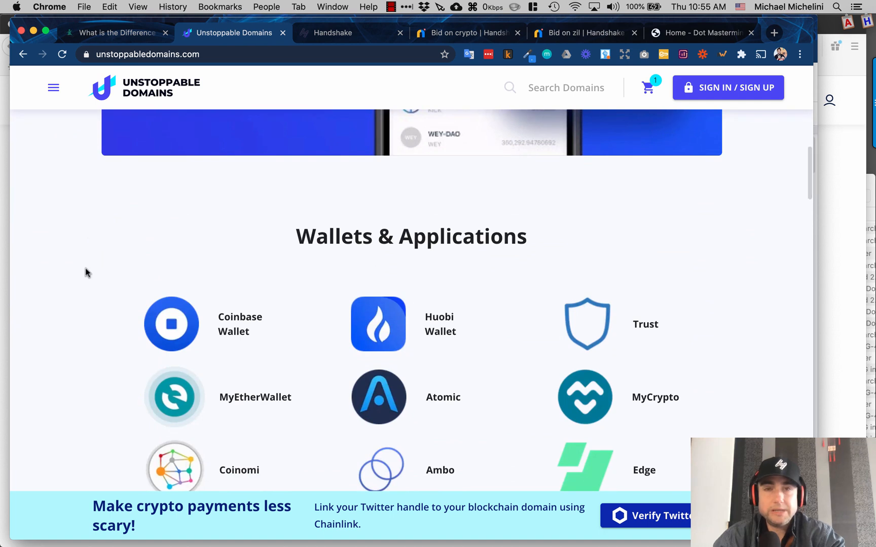
scroll("down", 3)
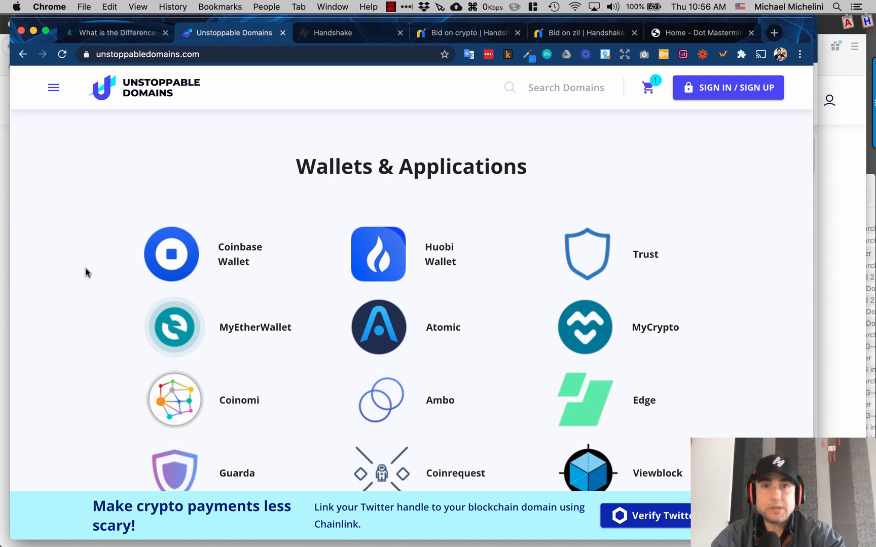
scroll("down", 3)
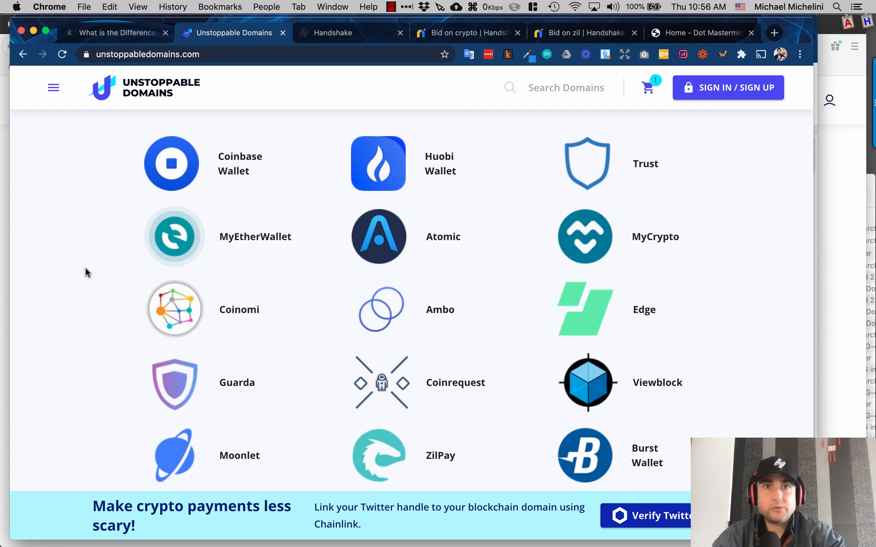
scroll("down", 3)
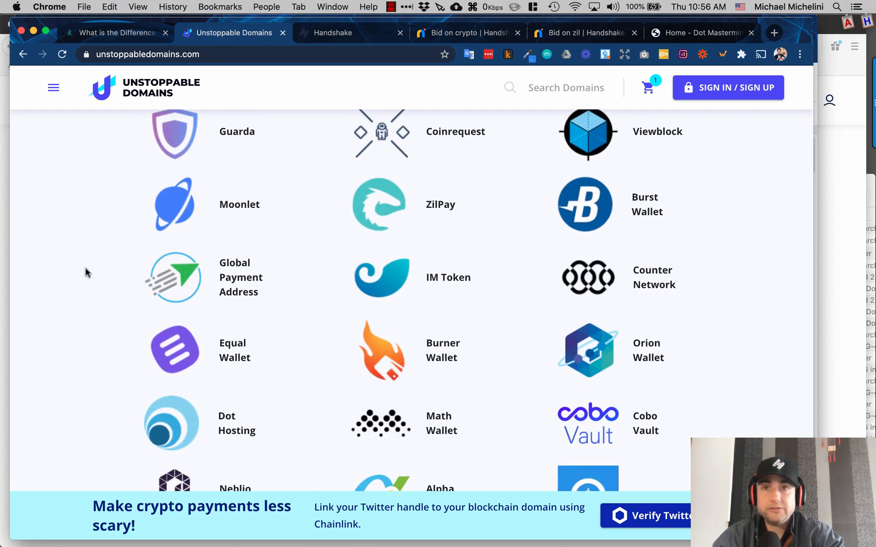
scroll("down", 3)
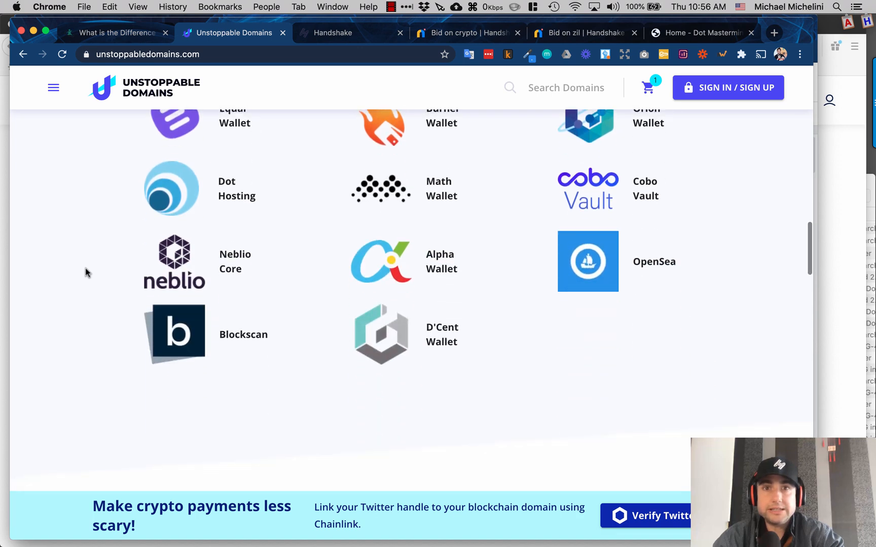
scroll("up", 3)
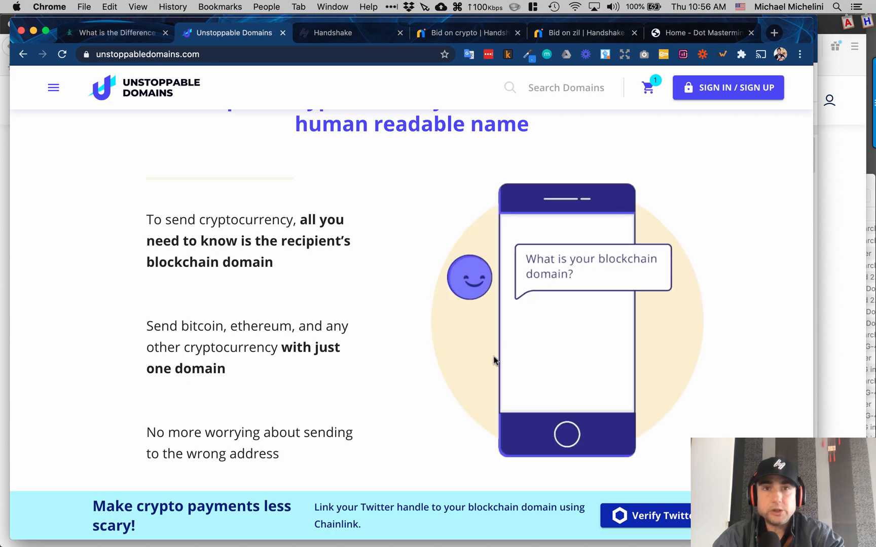
scroll("down", 3)
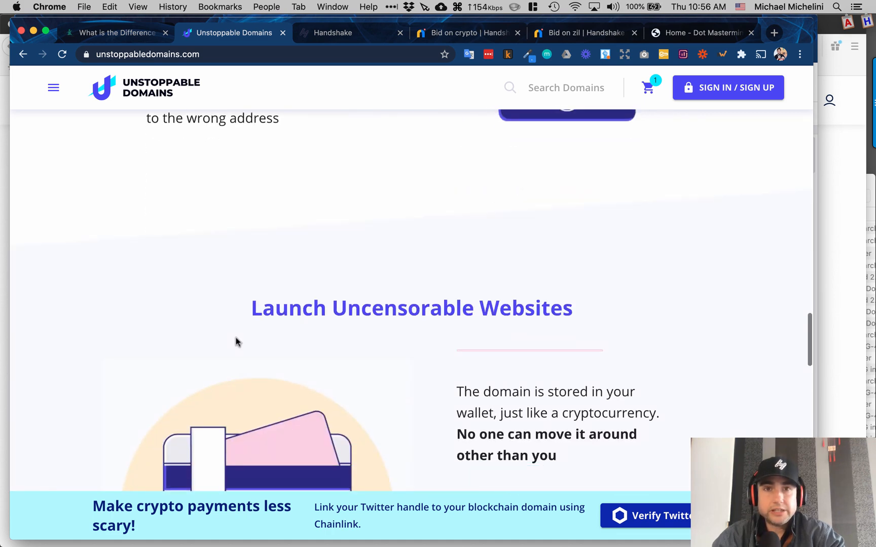
scroll("down", 3)
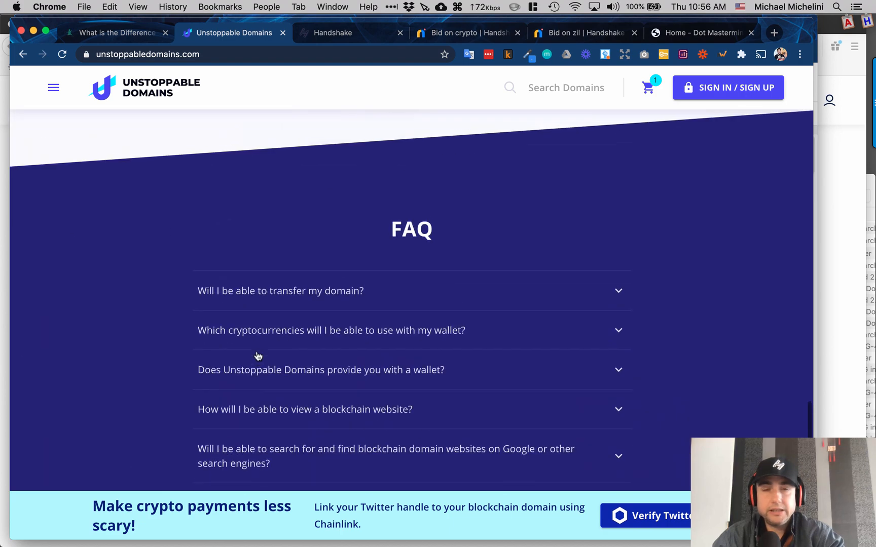
scroll("up", 3)
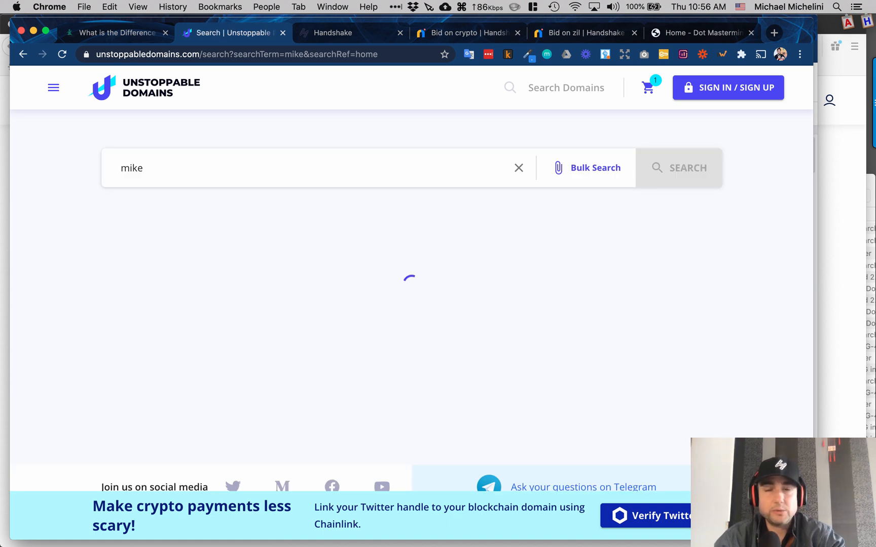
Expand and collapse the premium mike.crypto note, then scroll through the mike results.
left_click(678, 168)
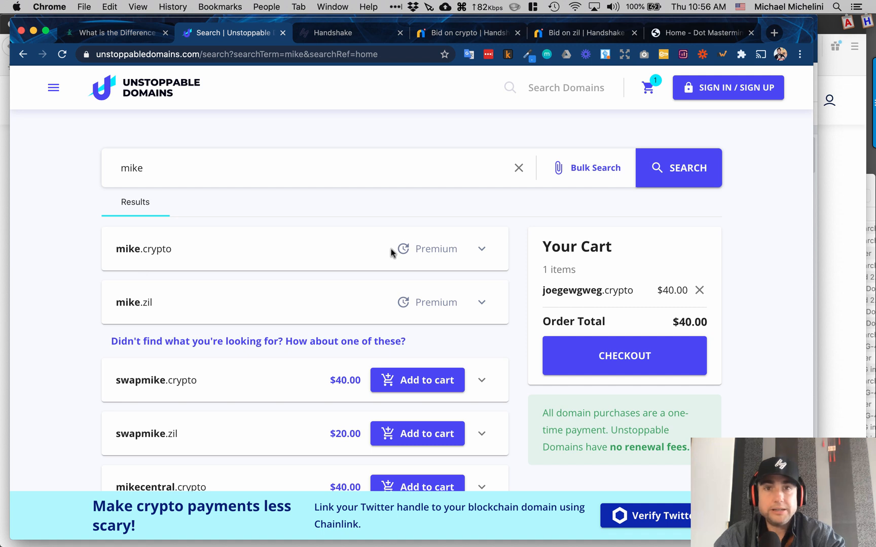
mouse_move(144, 268)
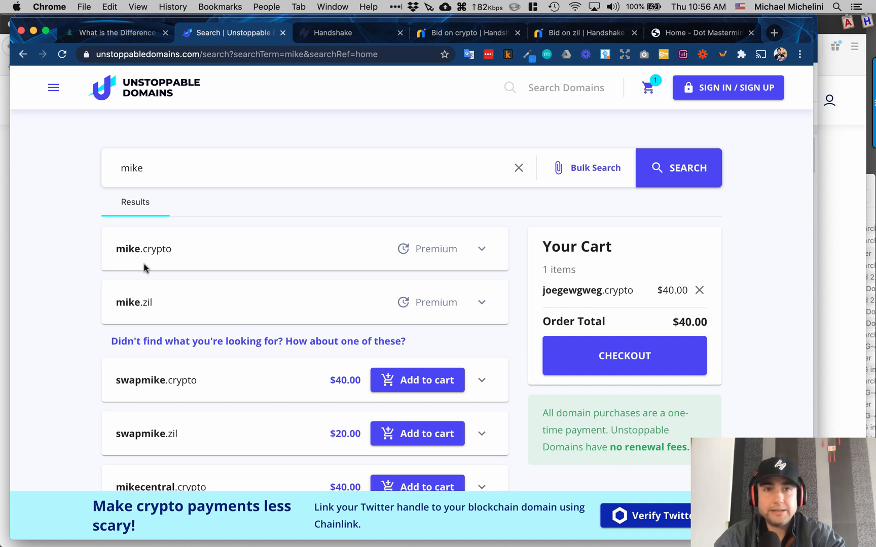
left_click(481, 249)
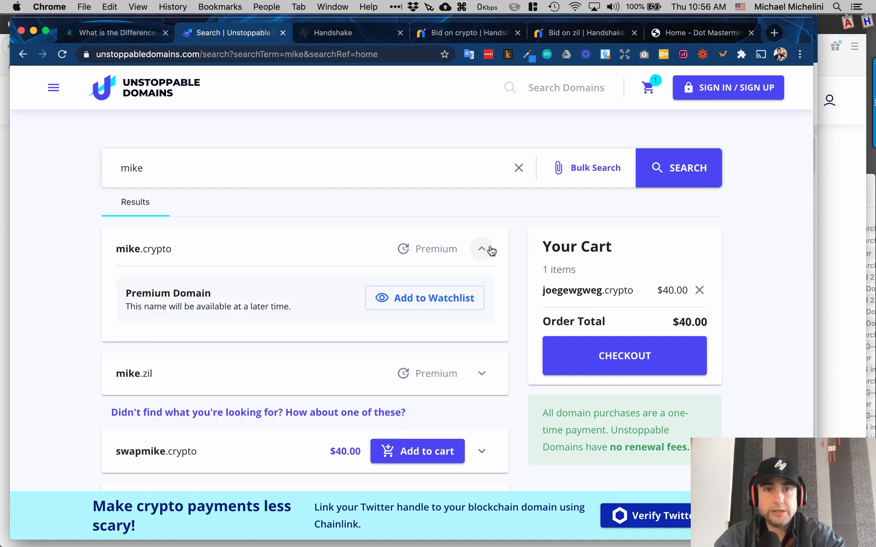
left_click(481, 249)
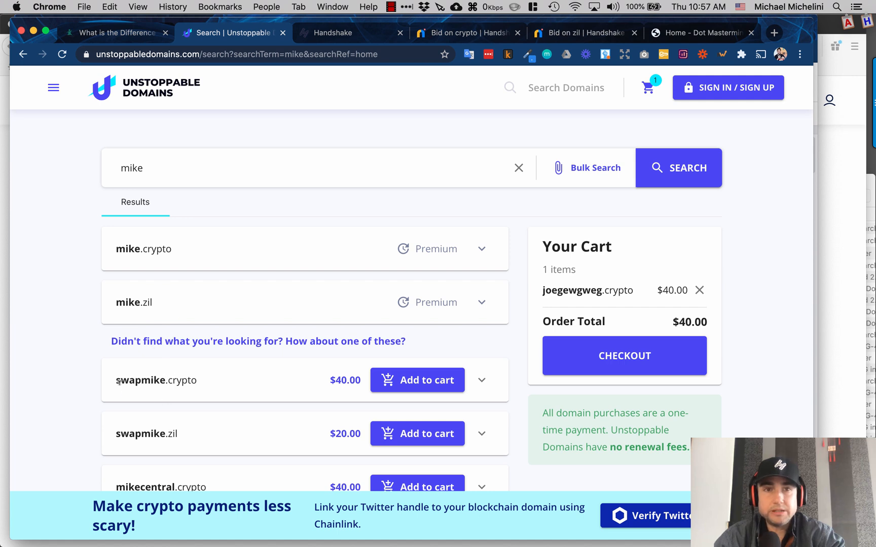
mouse_move(212, 377)
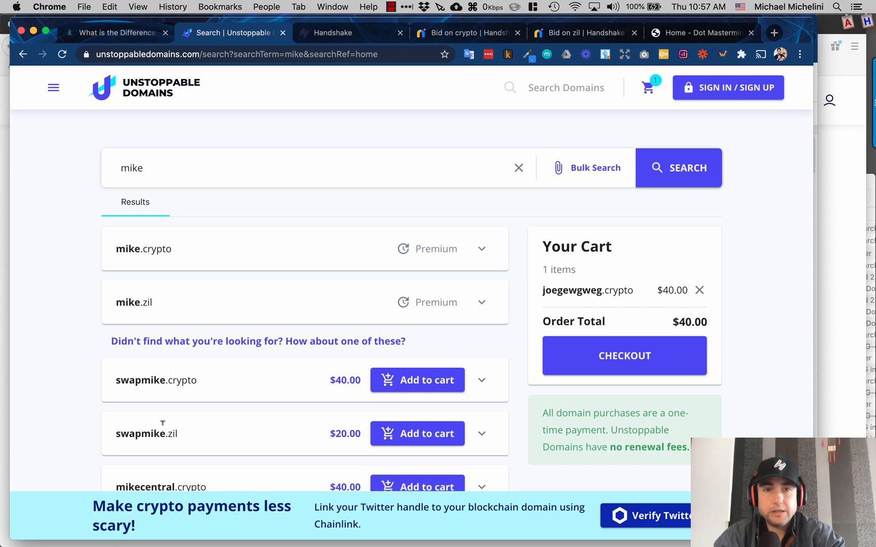
mouse_move(207, 428)
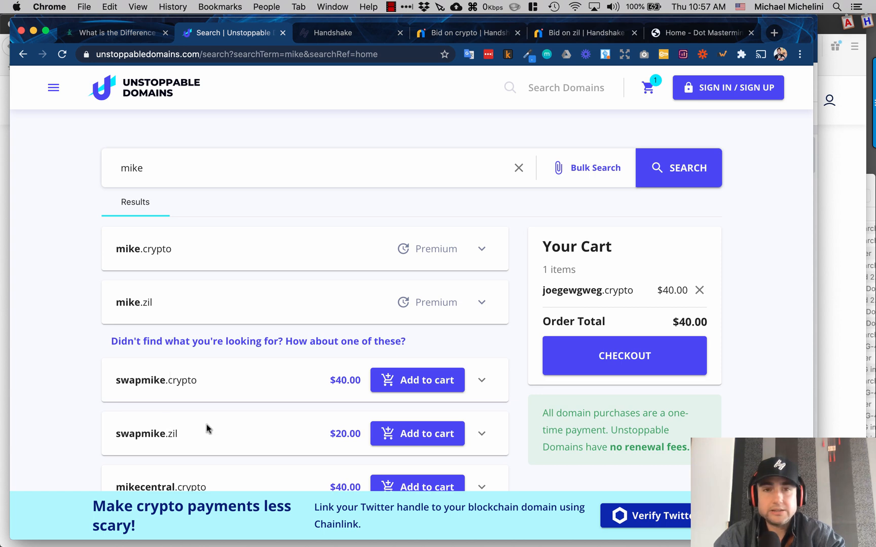
scroll("down", 3)
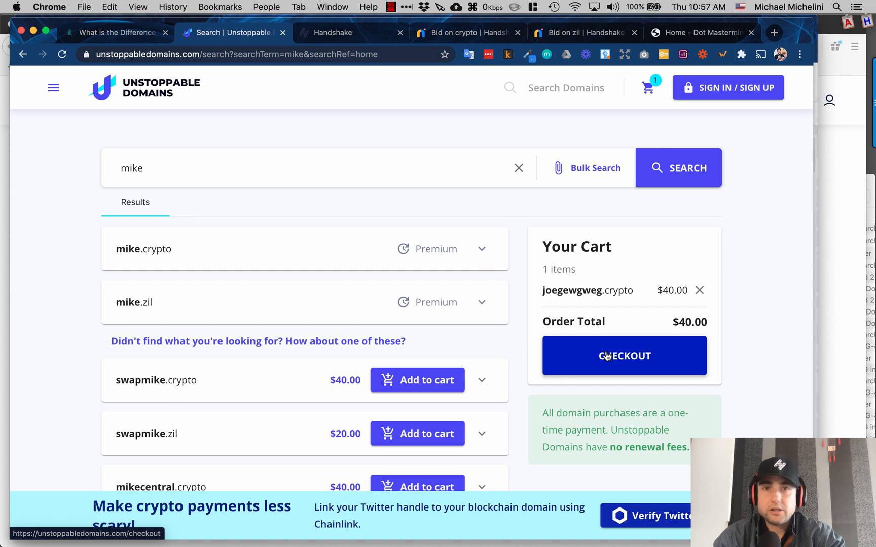
mouse_move(516, 296)
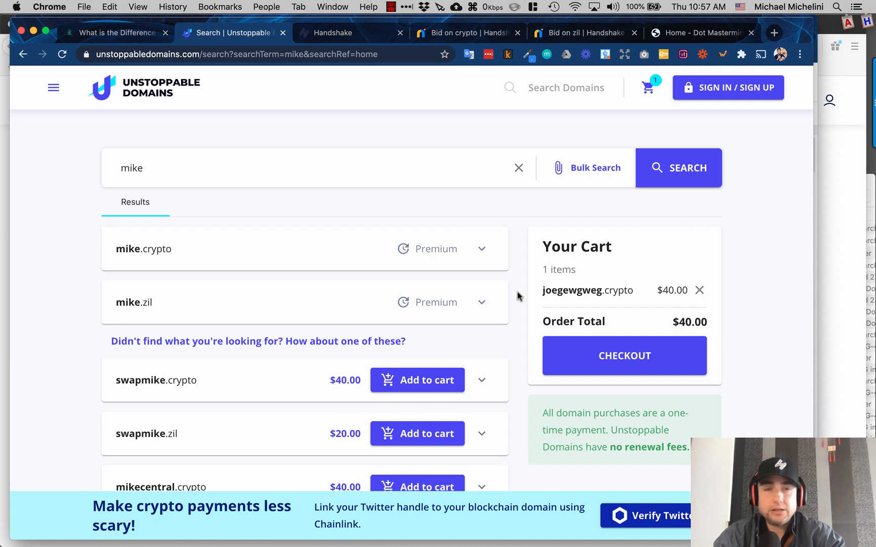
mouse_move(427, 226)
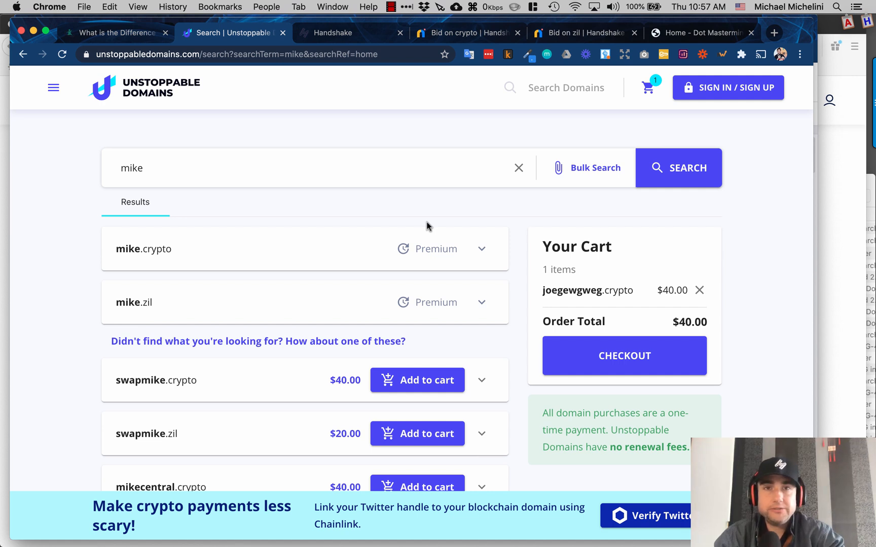
mouse_move(162, 103)
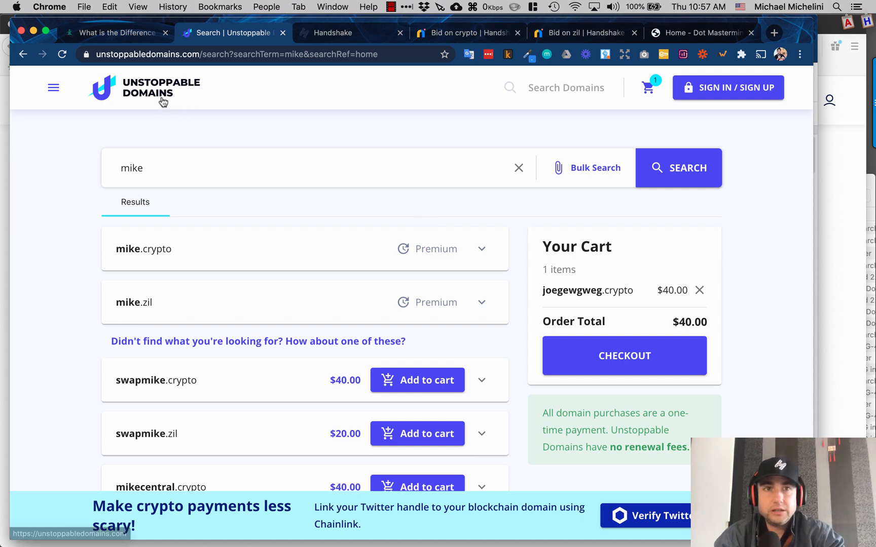
Return to the Unstoppable Domains homepage using the header logo.
left_click(144, 87)
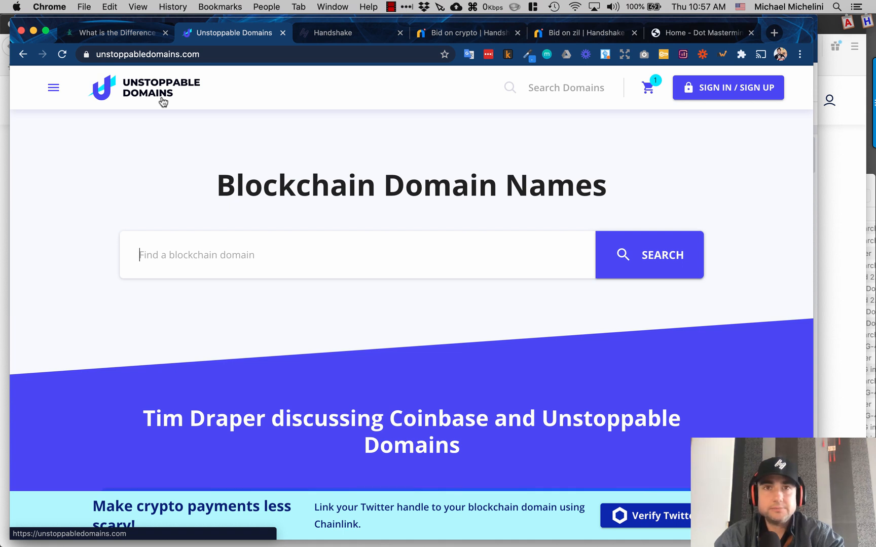
mouse_move(226, 151)
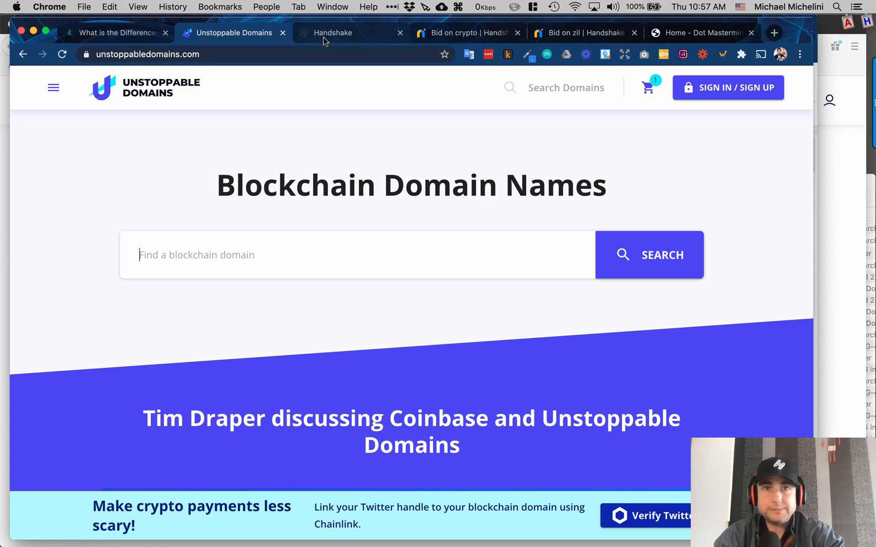
View handshake.org's decentralized naming page, briefly revisiting Unstoppable Domains.
left_click(332, 32)
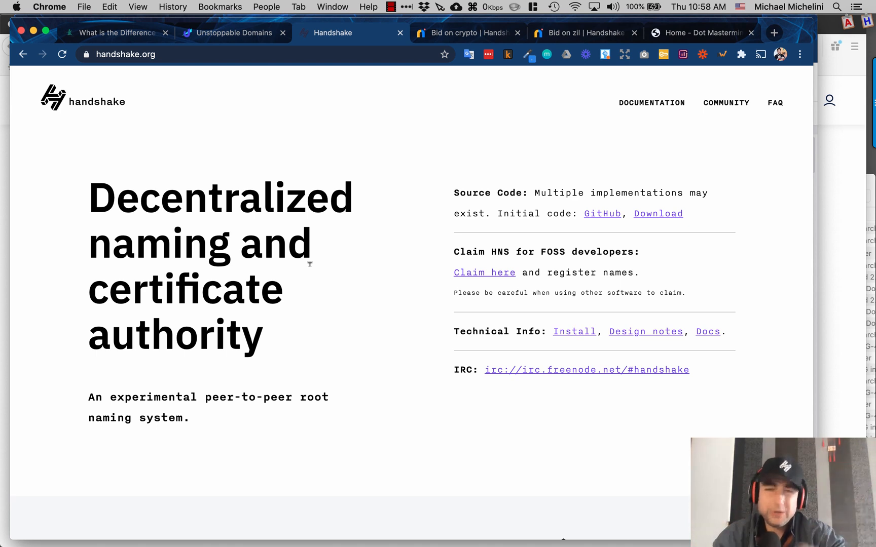
mouse_move(384, 278)
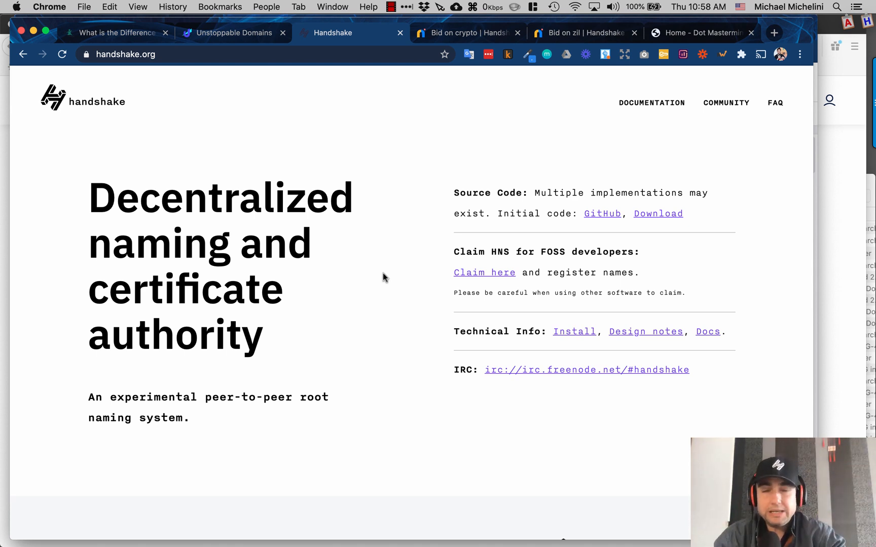
scroll("down", 3)
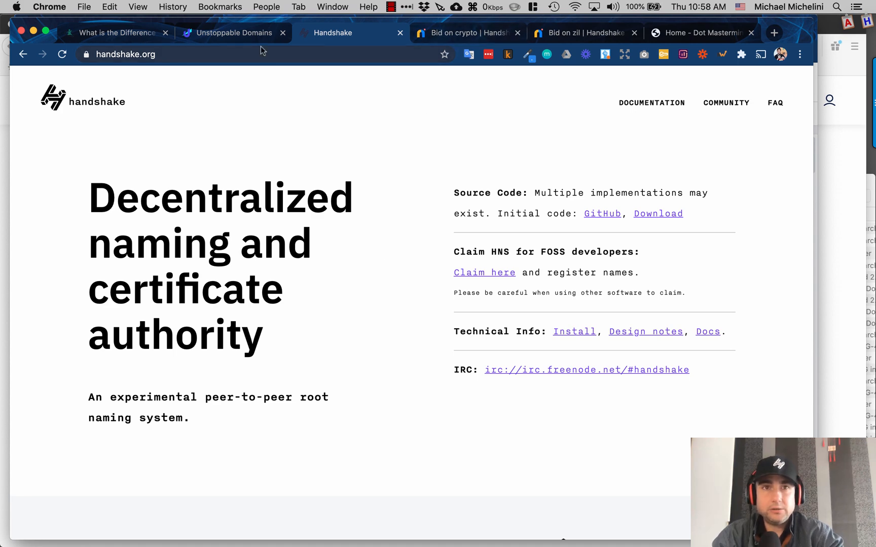
left_click(234, 32)
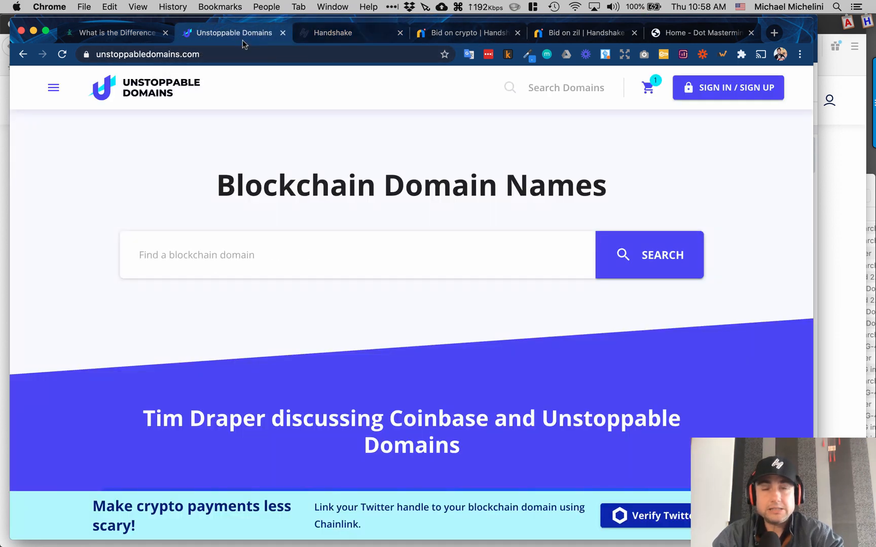
left_click(334, 33)
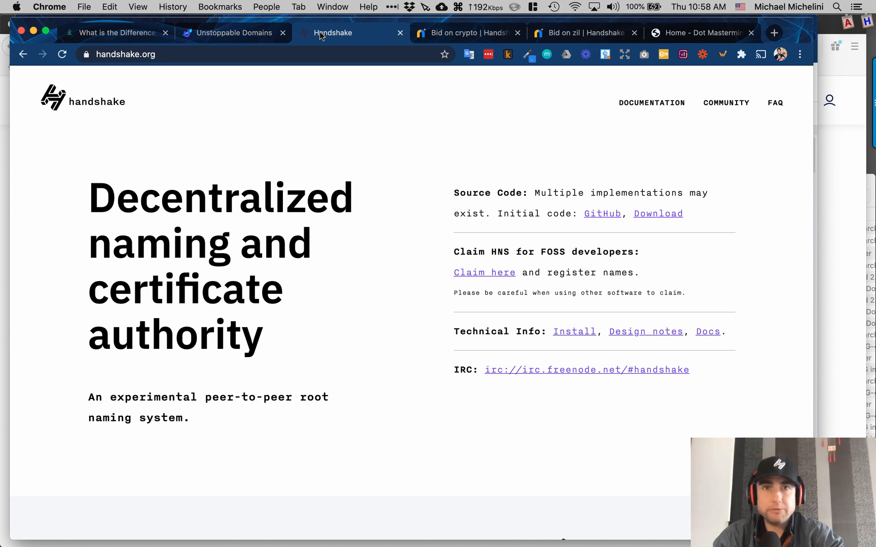
Settle on Namebase's crypto/ auction, sold for 200,000 HNS after 41 bids, after checking other tabs.
left_click(466, 33)
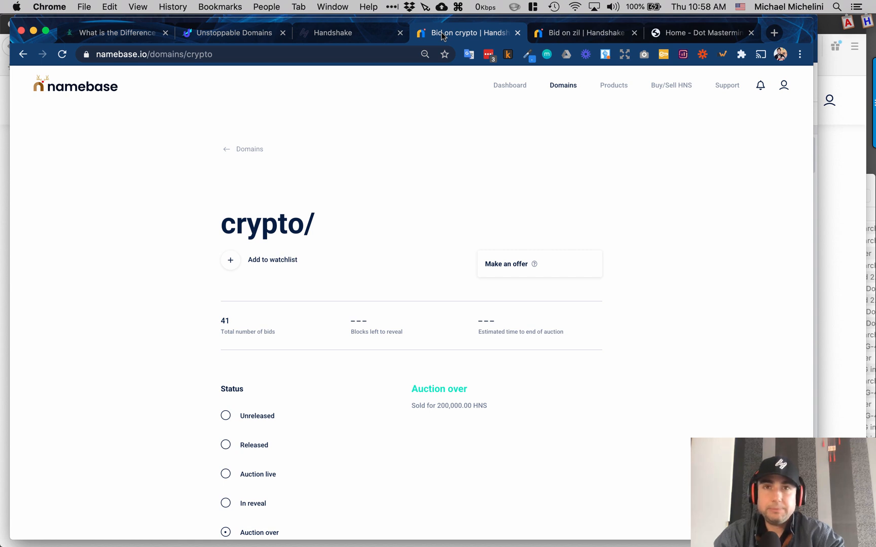
left_click(333, 33)
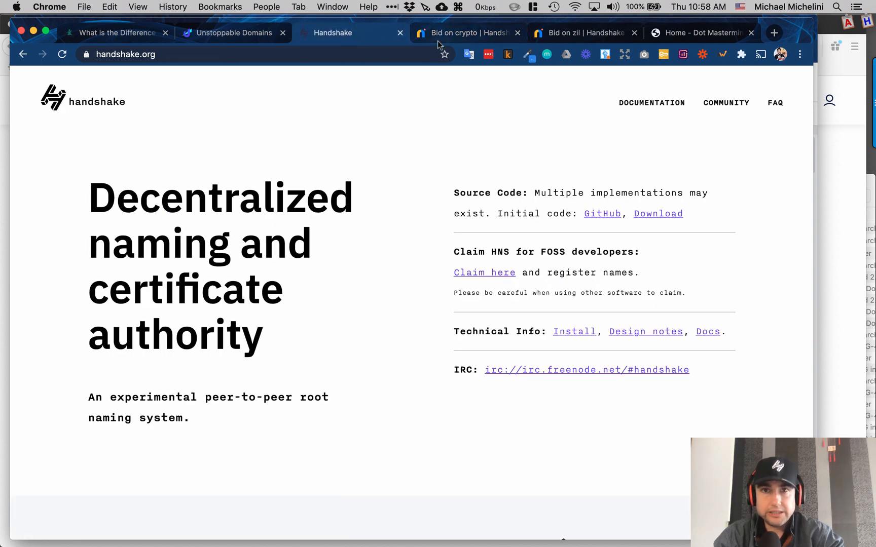
left_click(466, 32)
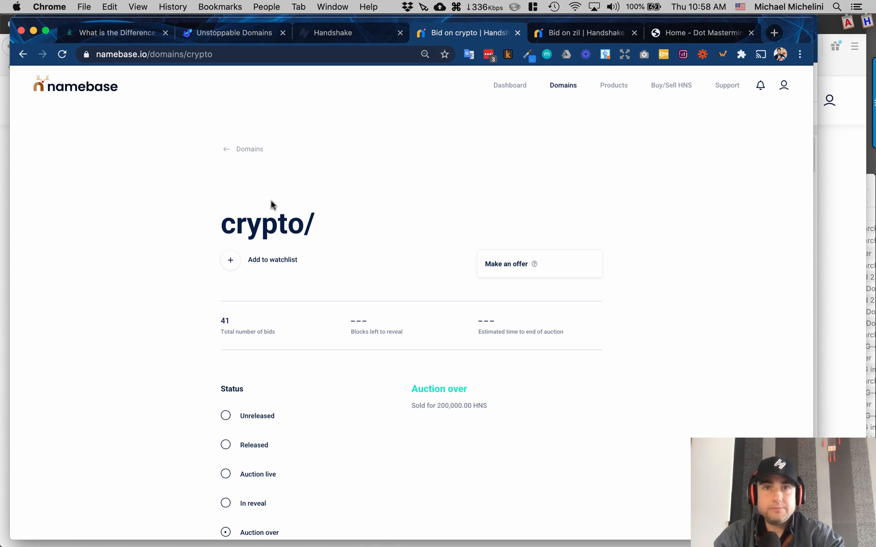
left_click(233, 33)
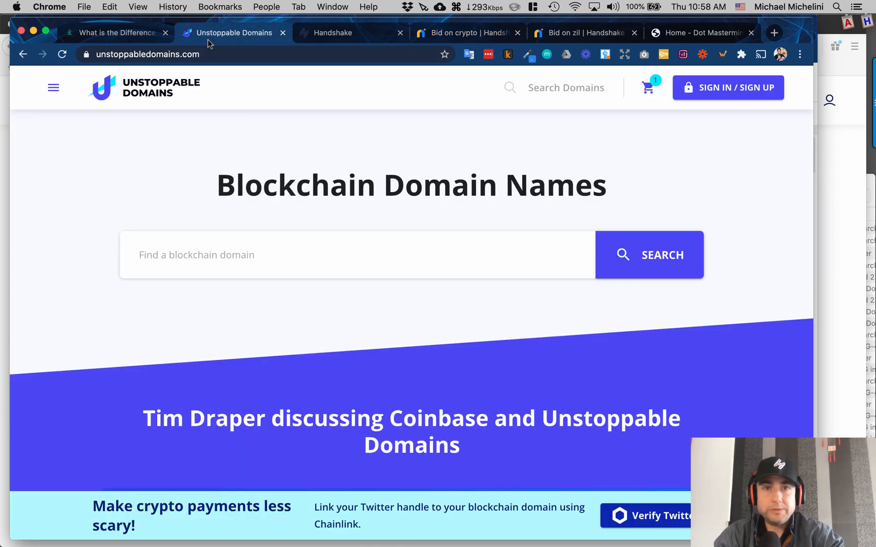
left_click(467, 32)
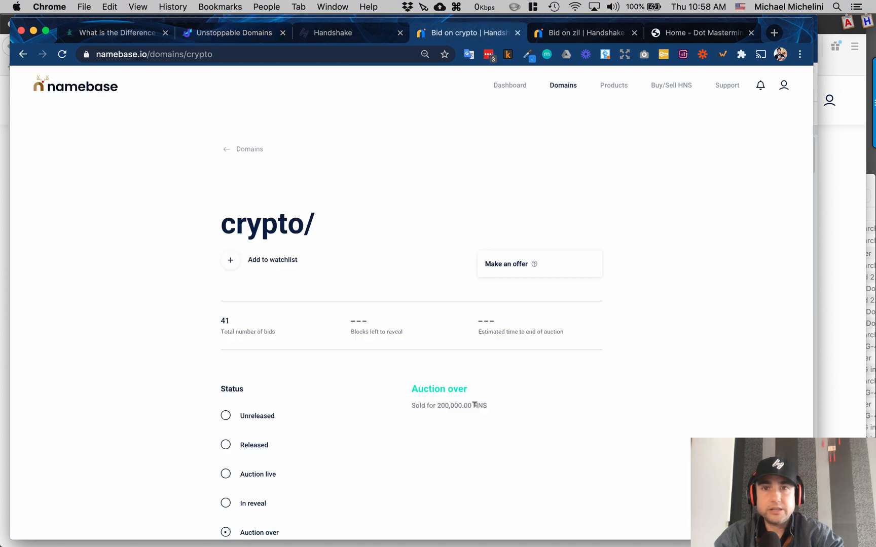
scroll("down", 3)
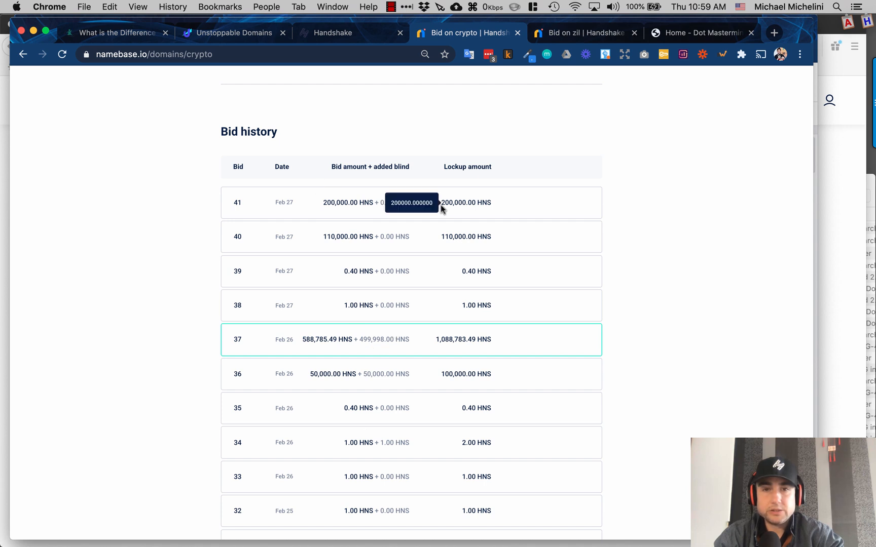
mouse_move(312, 214)
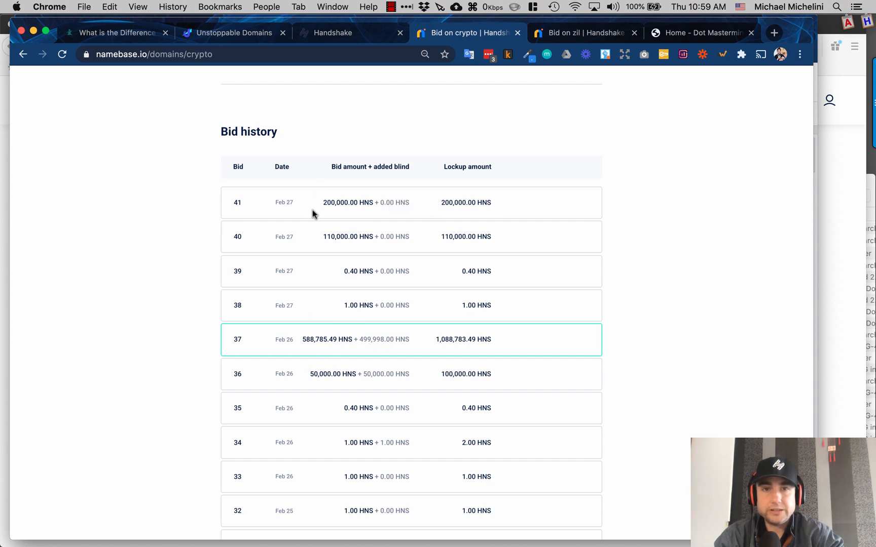
scroll("down", 3)
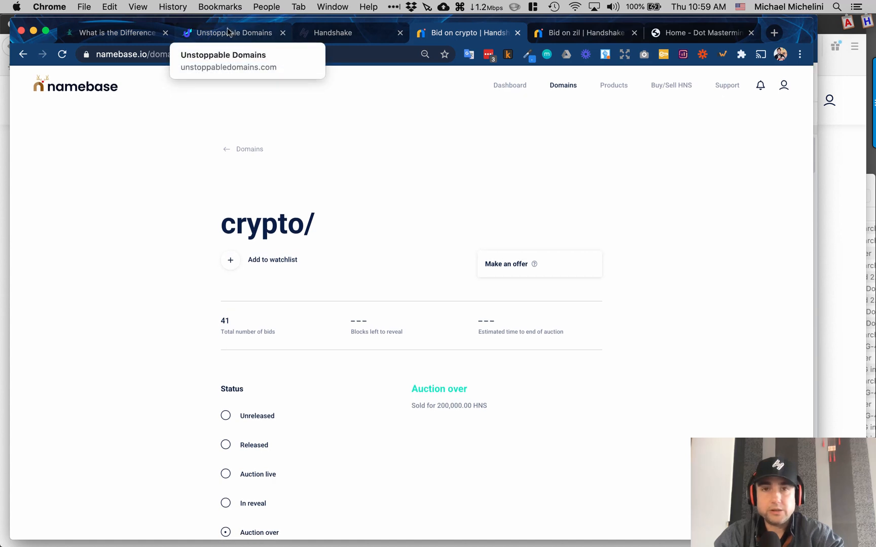
Visit the Unstoppable Domains tab, then move on to the CoinGecko Handshake (HNS) page.
left_click(234, 32)
type("coingecko.com/en/coins/handshake")
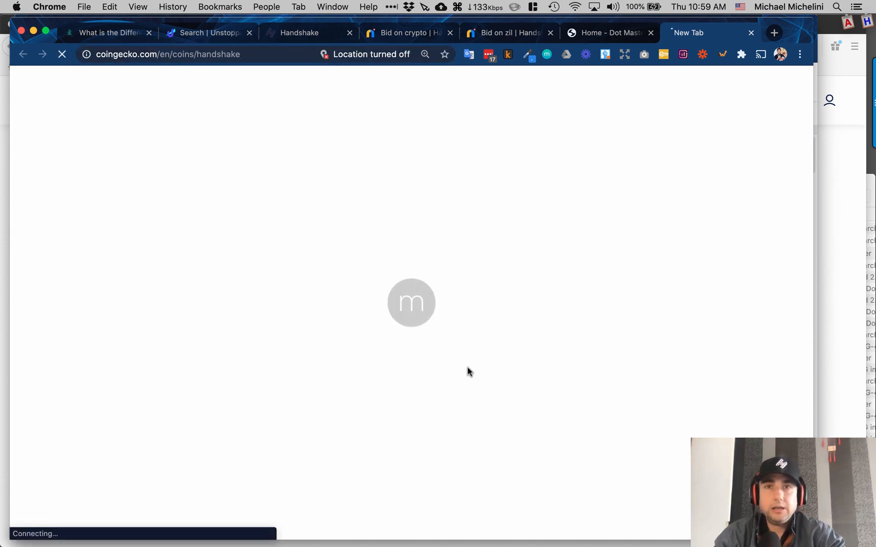
left_click(508, 32)
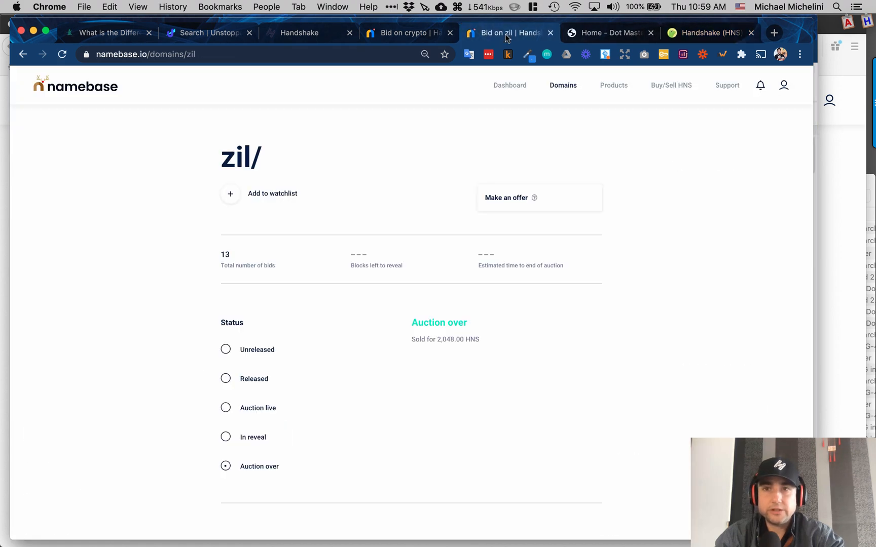
Close CoinGecko, check the zil/ auction, and land on the .Mastermind reservation site.
left_click(709, 32)
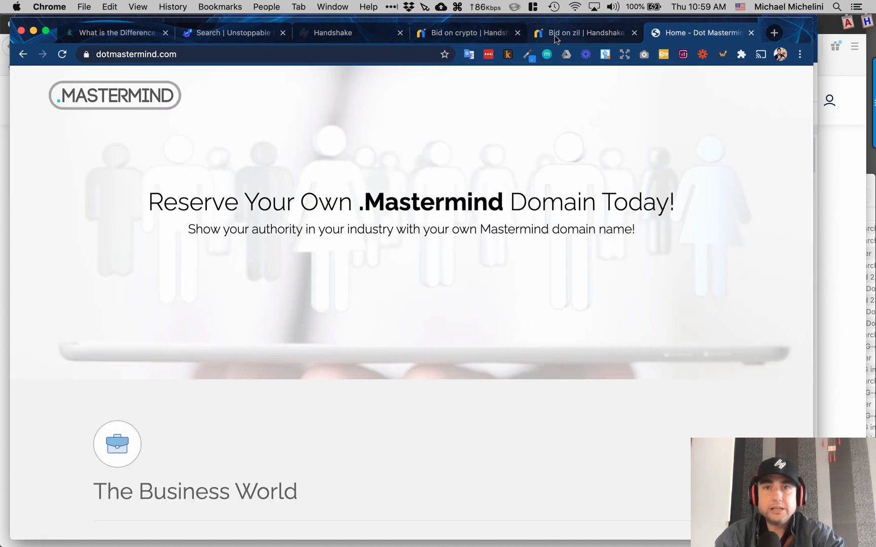
left_click(581, 32)
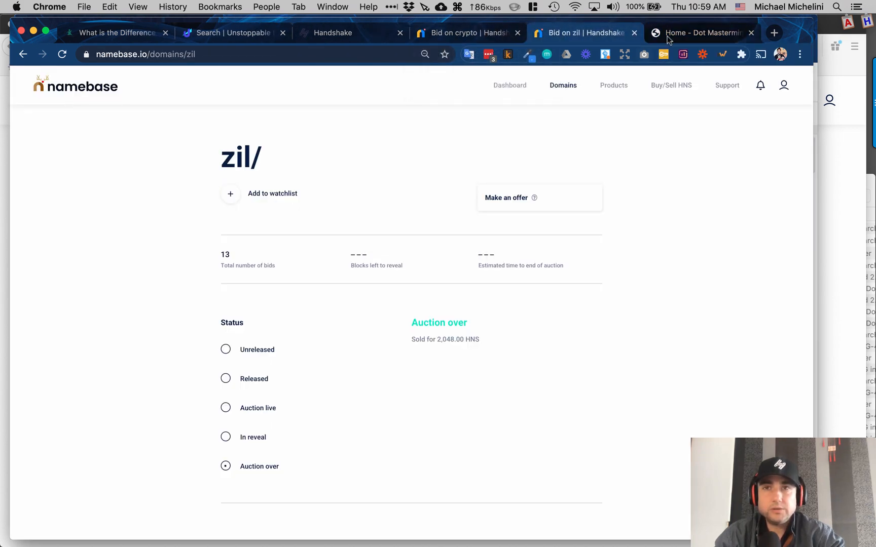
left_click(698, 32)
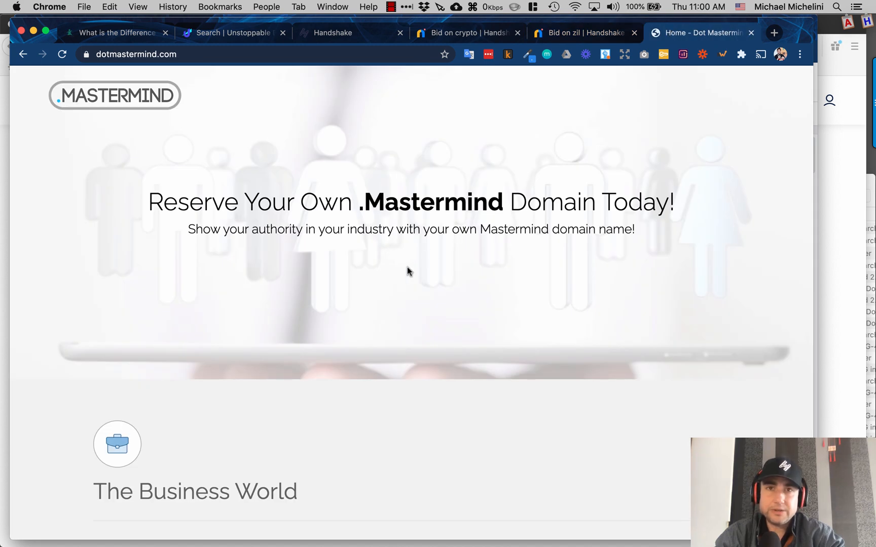
Scroll dotmastermind.com's .Mastermind Handshake pitch, then return to the crypto/ auction page.
left_click(232, 33)
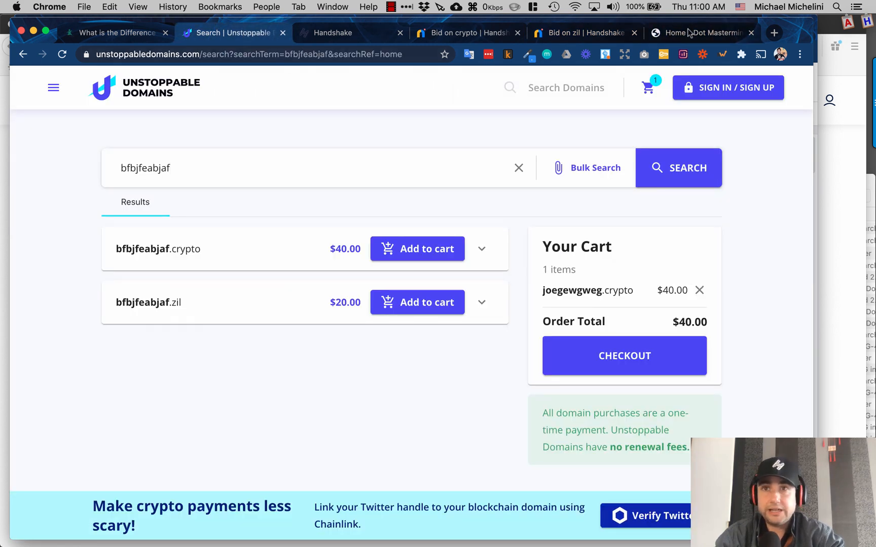
left_click(700, 32)
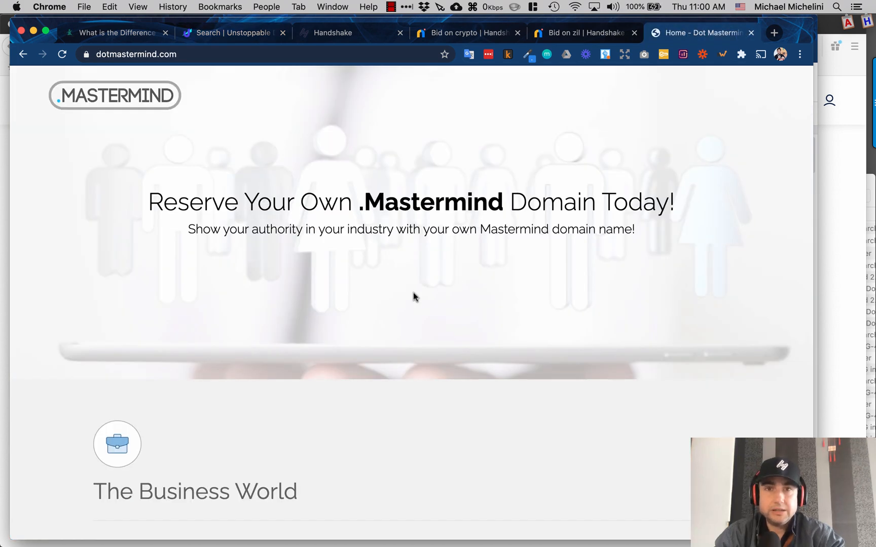
scroll("down", 3)
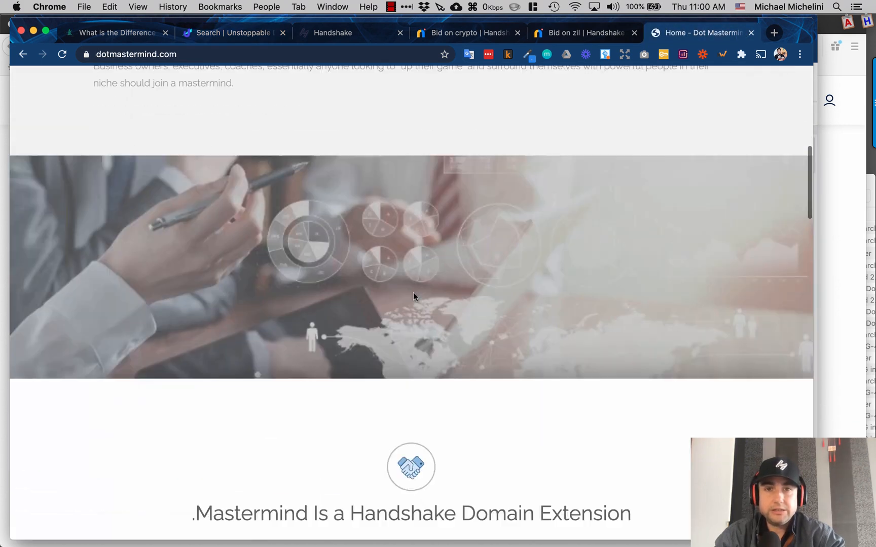
scroll("up", 3)
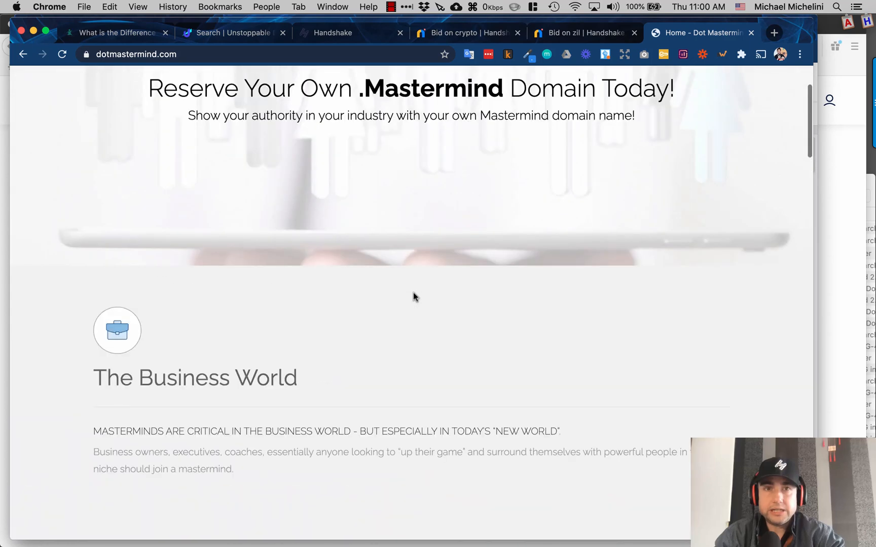
scroll("up", 3)
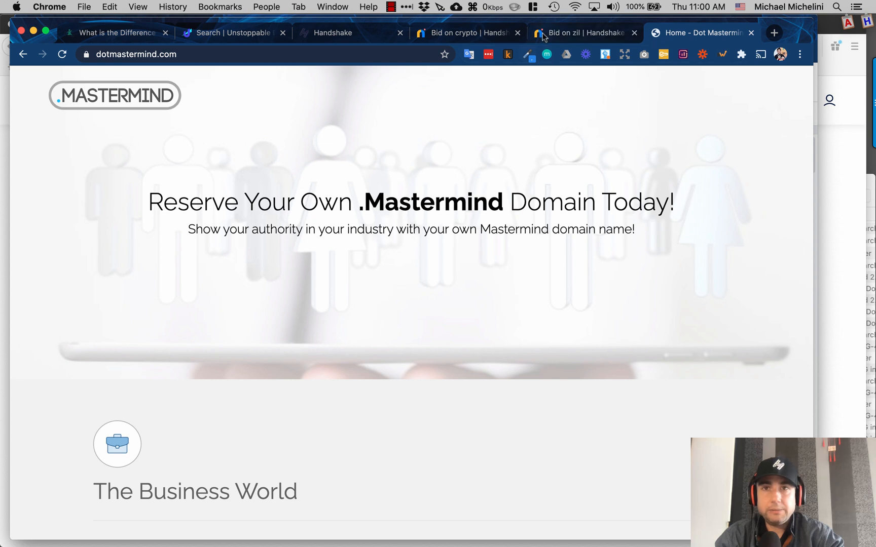
left_click(466, 33)
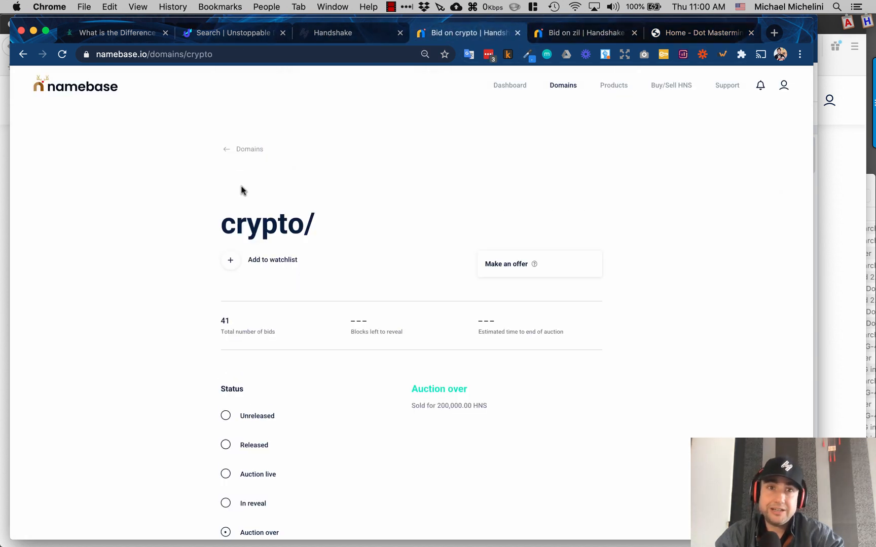
Check the Unstoppable Domains results, then open the crypto/ Make an offer form.
left_click(231, 33)
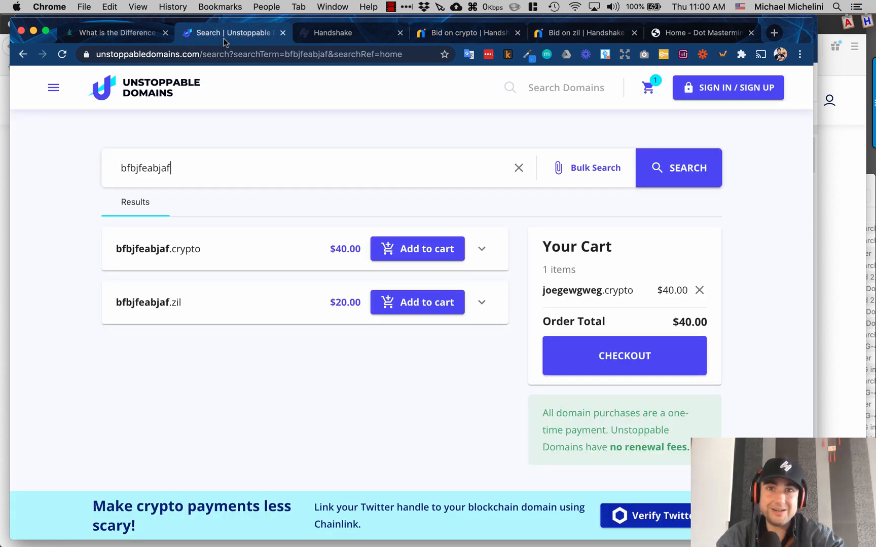
mouse_move(252, 108)
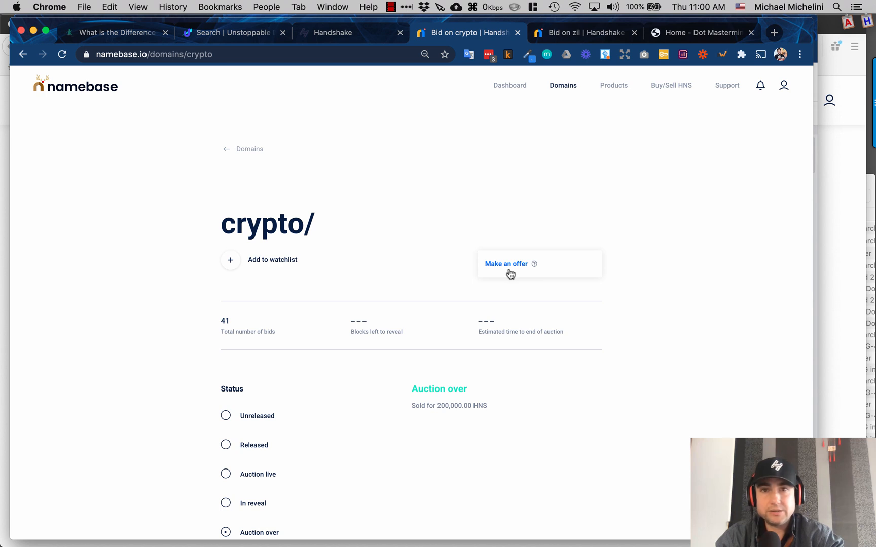
left_click(505, 263)
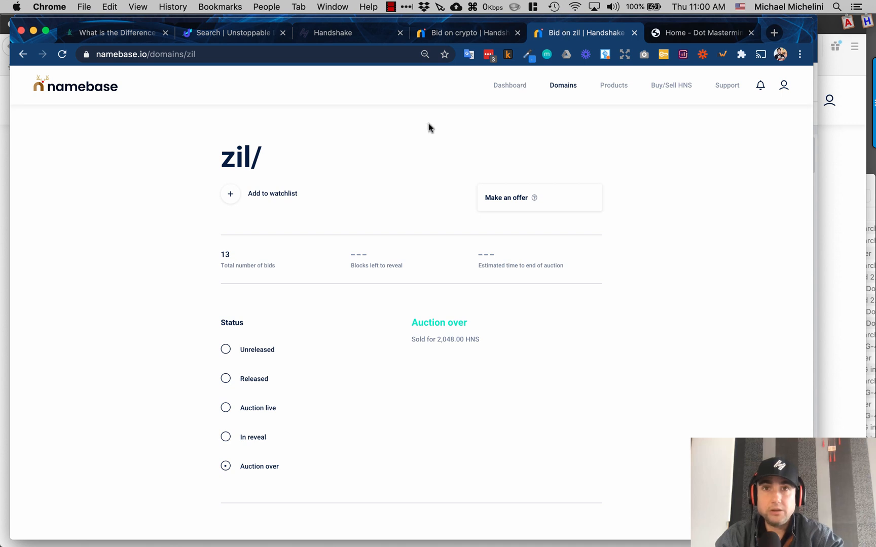
Glance at Unstoppable Domains and Dot Mastermind, then return to the crypto/ offer form.
left_click(232, 33)
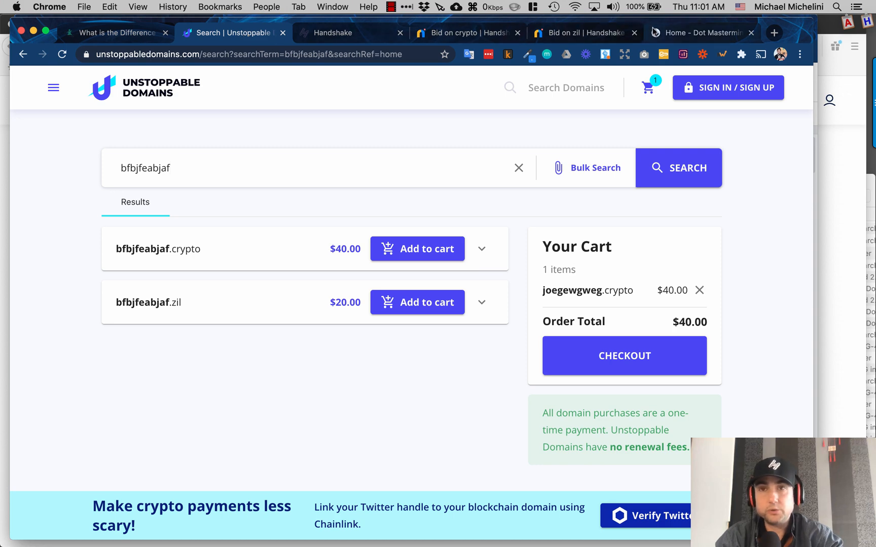
left_click(701, 32)
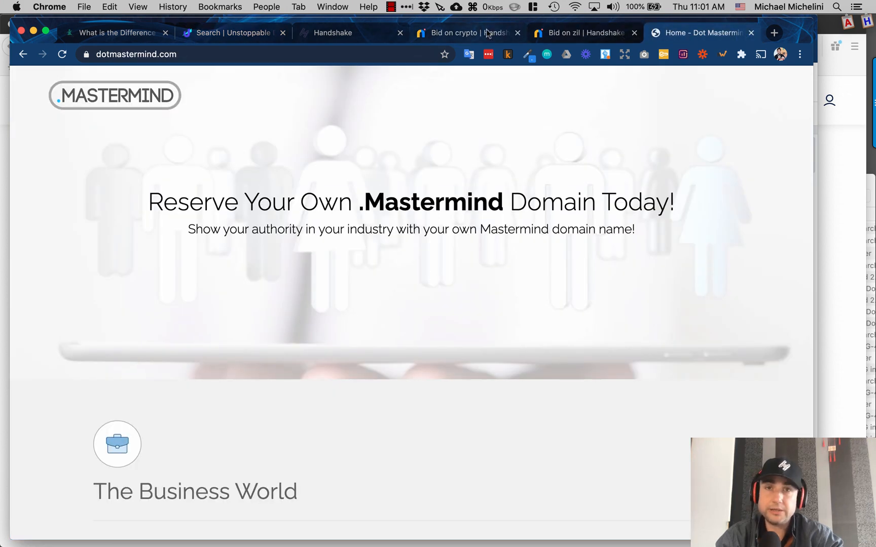
left_click(466, 33)
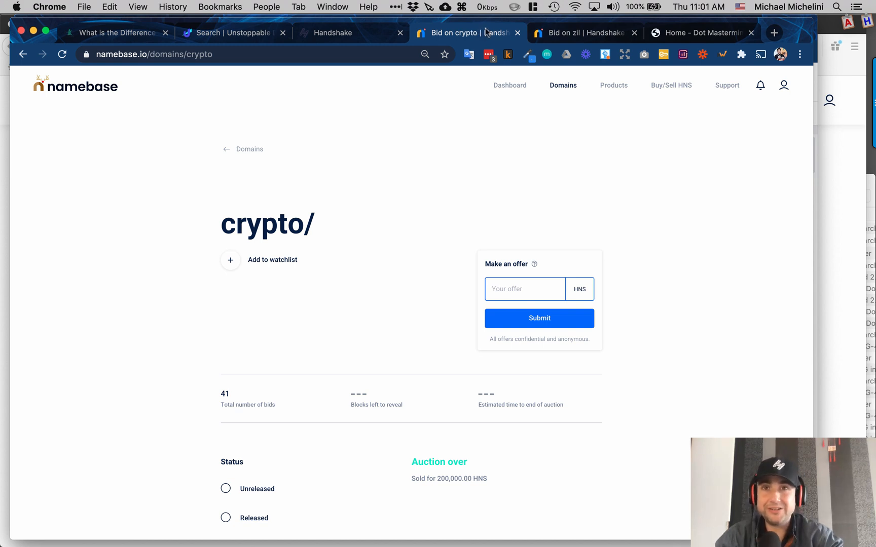
left_click(524, 288)
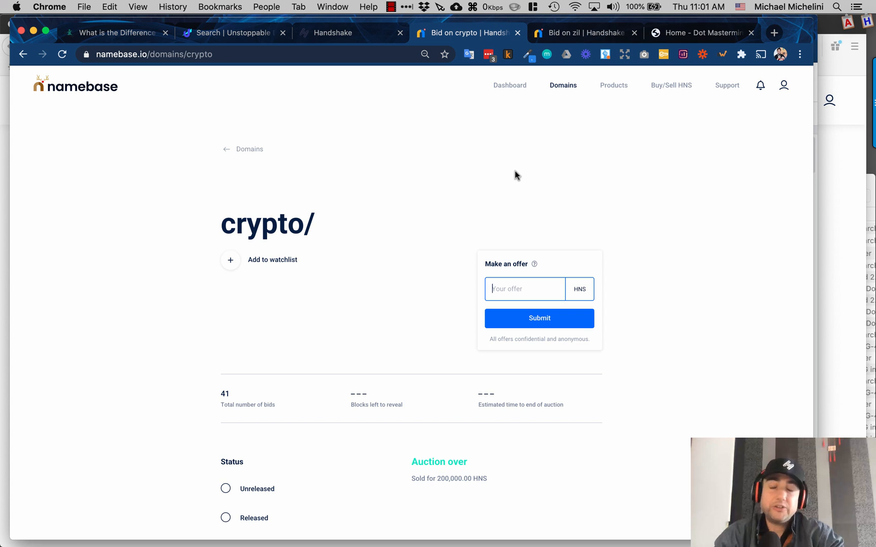
mouse_move(528, 174)
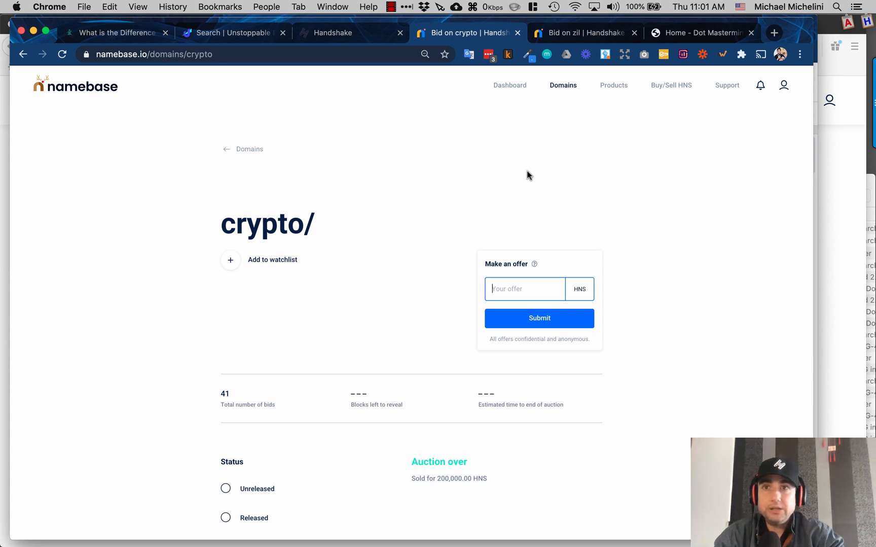
mouse_move(270, 72)
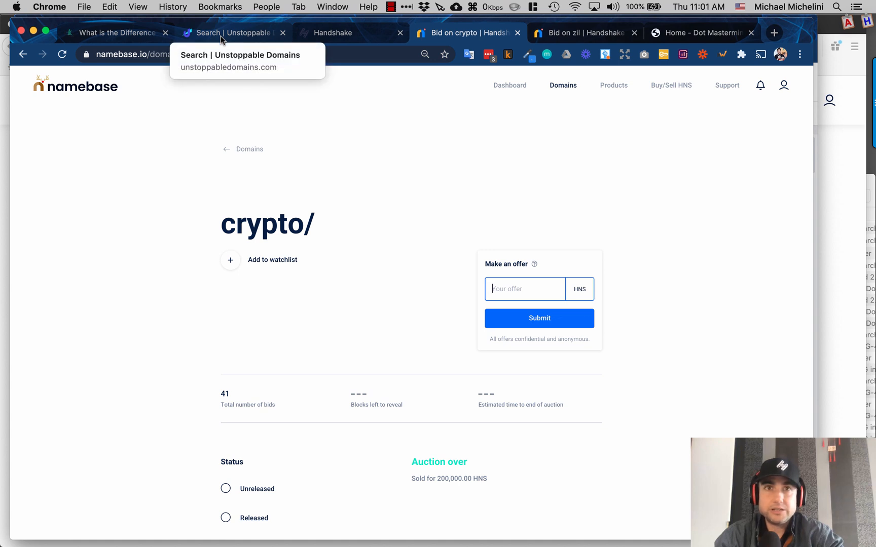
Glance at the Unstoppable Domains results and Handshake homepage, then return to the SkyInclude comparison article.
left_click(233, 32)
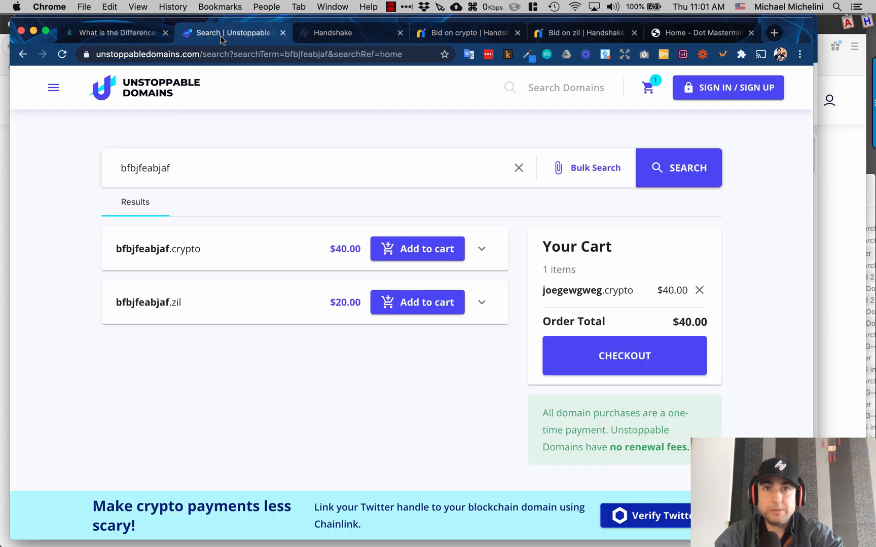
left_click(335, 32)
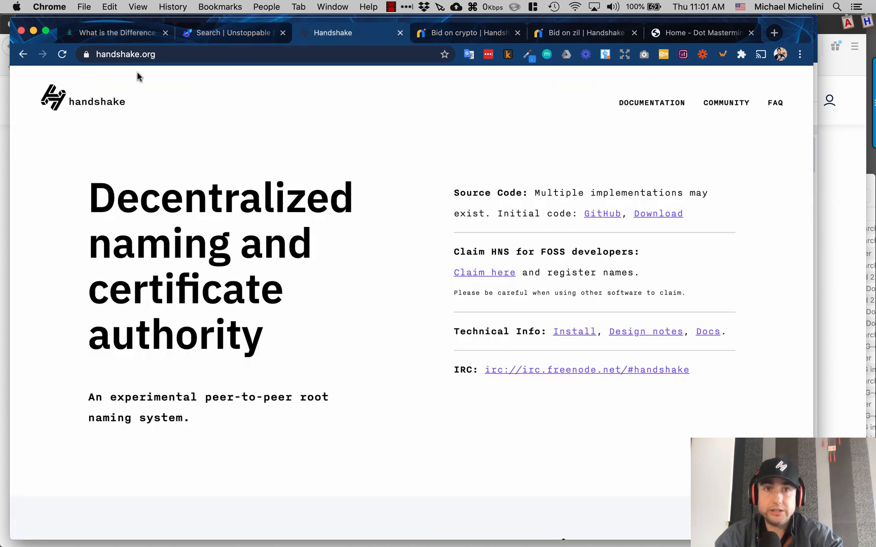
mouse_move(154, 84)
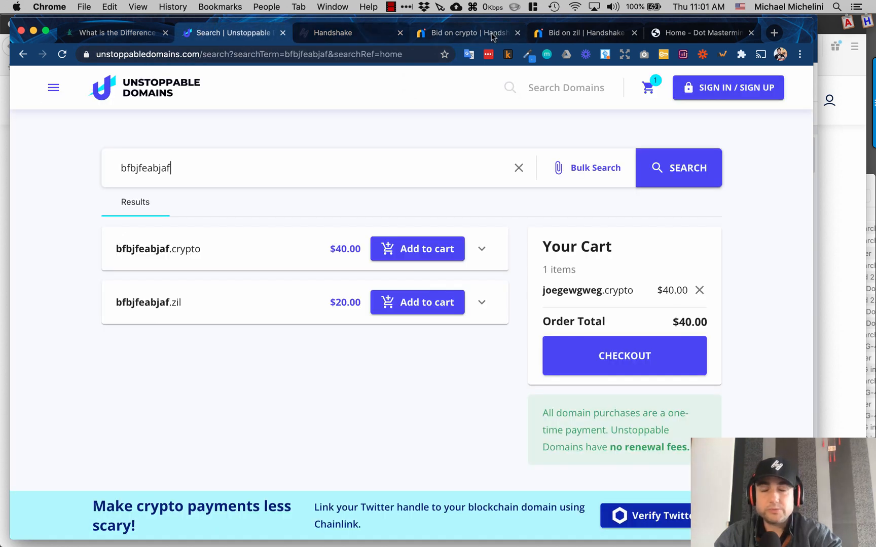
mouse_move(467, 33)
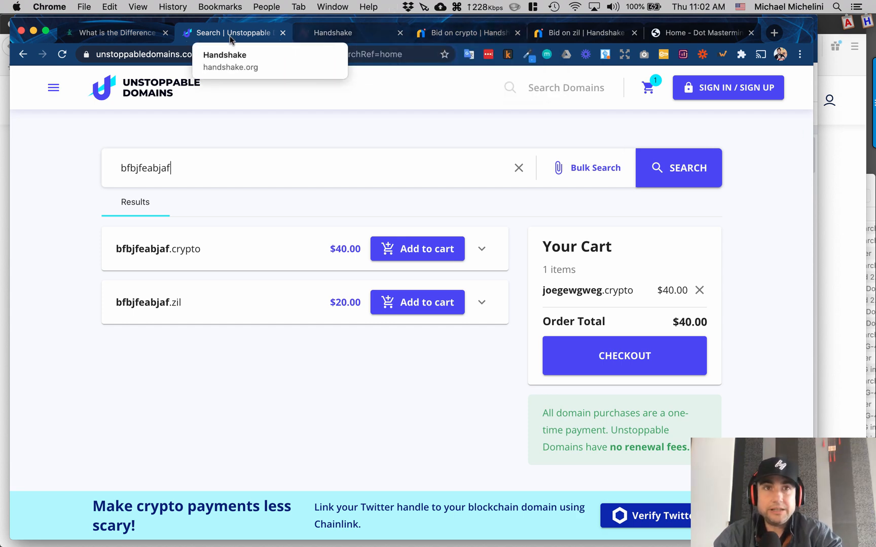
left_click(111, 32)
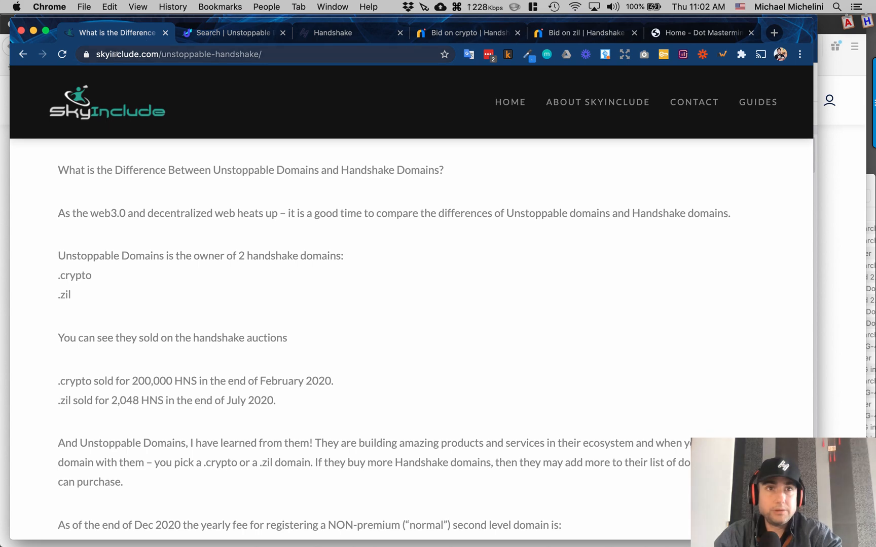